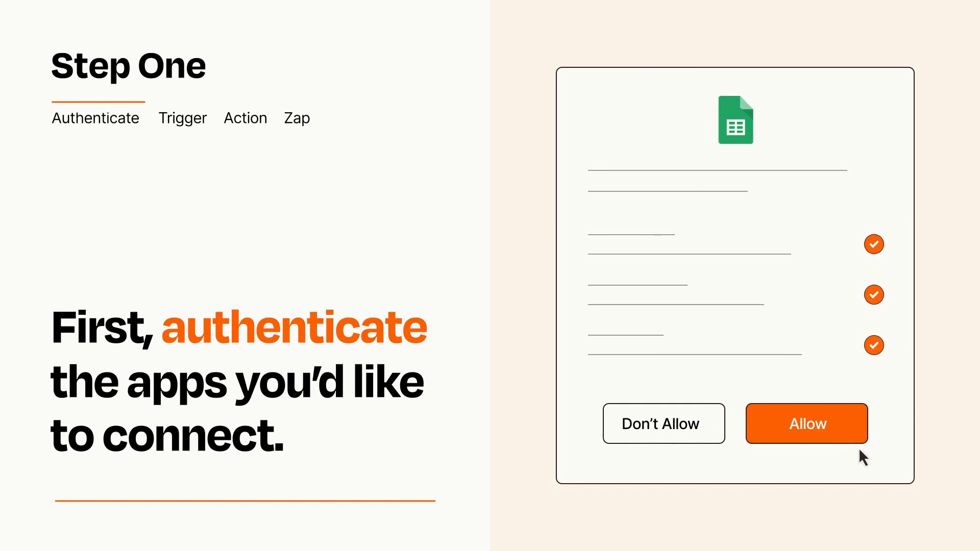
Allow Zapier access to the spreadsheet app and reach the trigger app-and-event choice
click(807, 423)
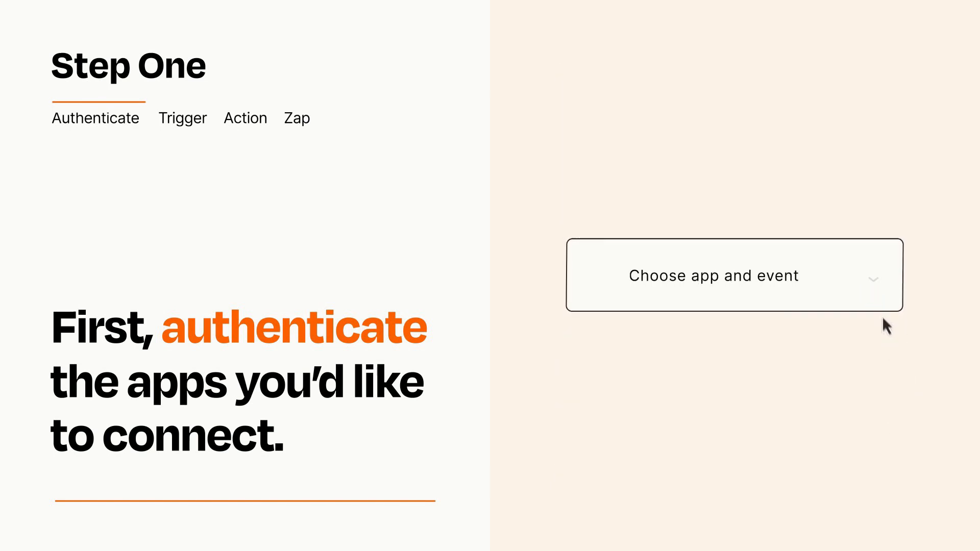
click(734, 275)
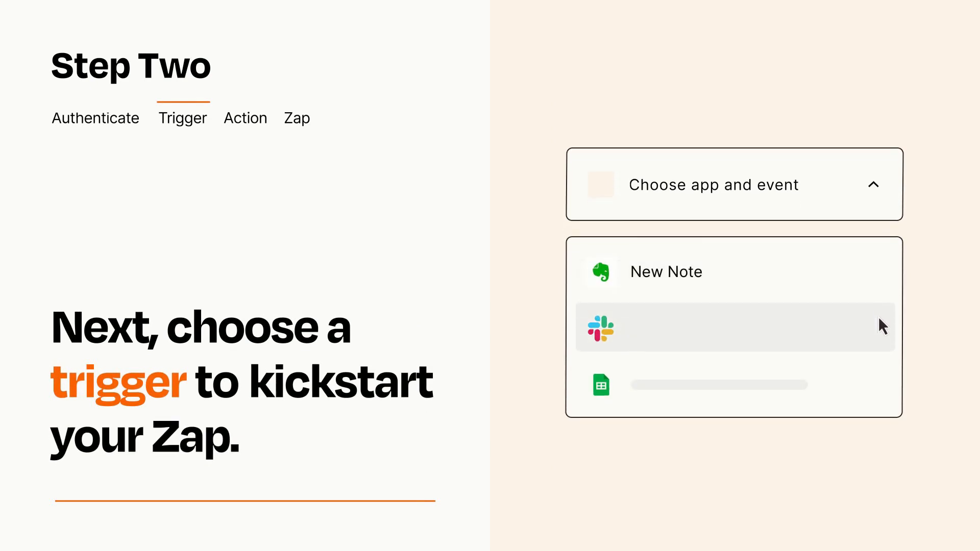
mouse_move(881, 388)
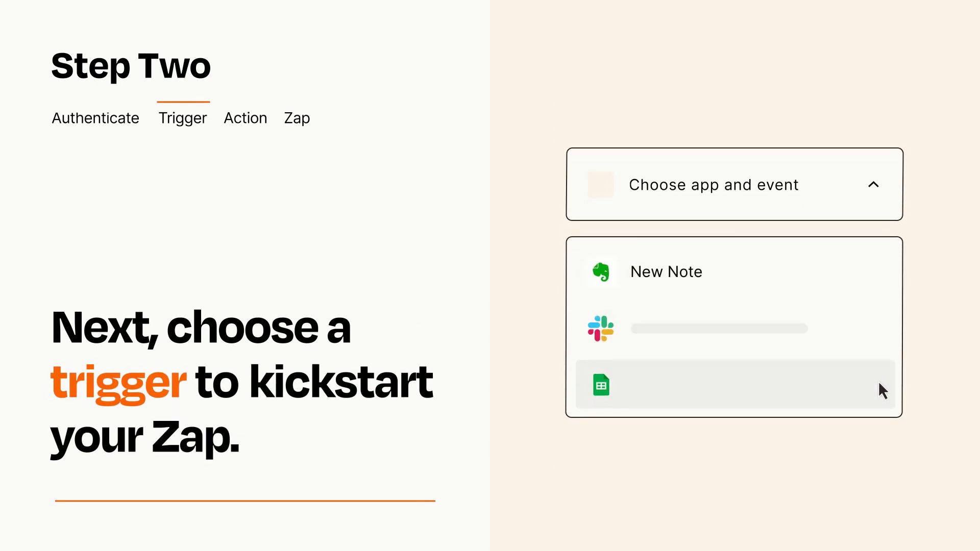
mouse_move(881, 279)
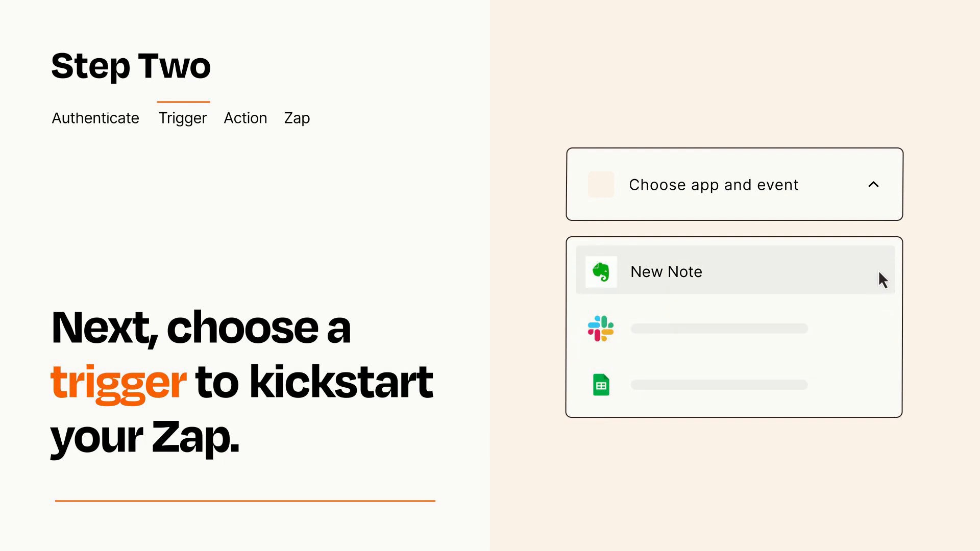
mouse_move(883, 283)
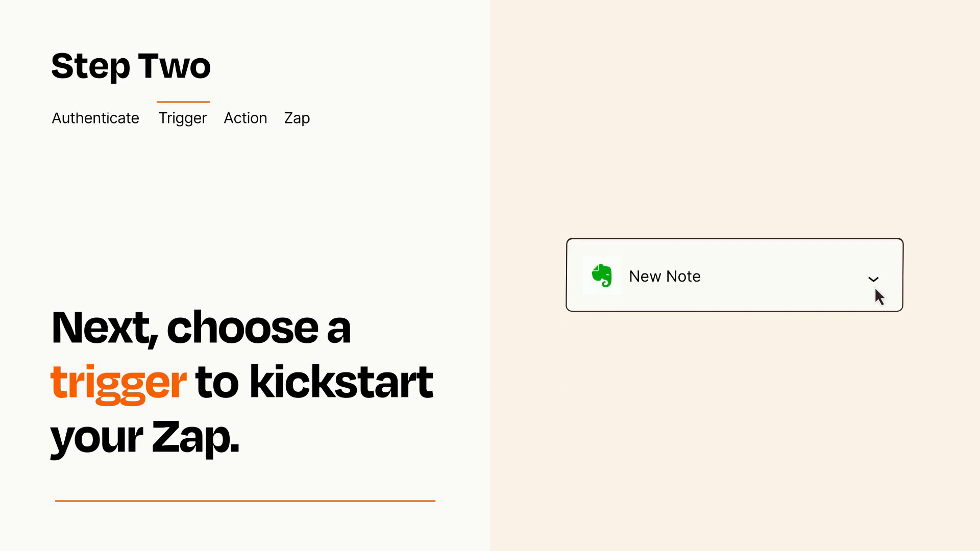
mouse_move(890, 289)
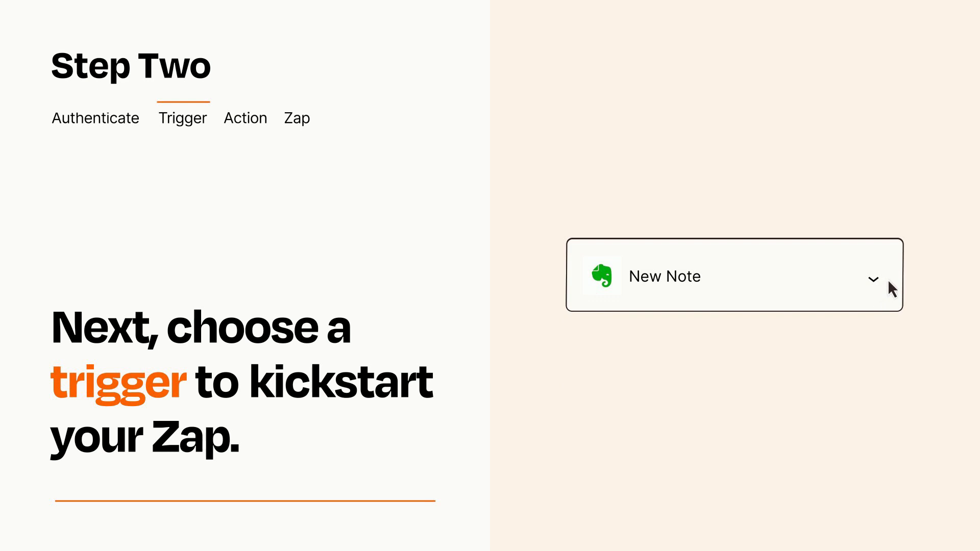
mouse_move(889, 282)
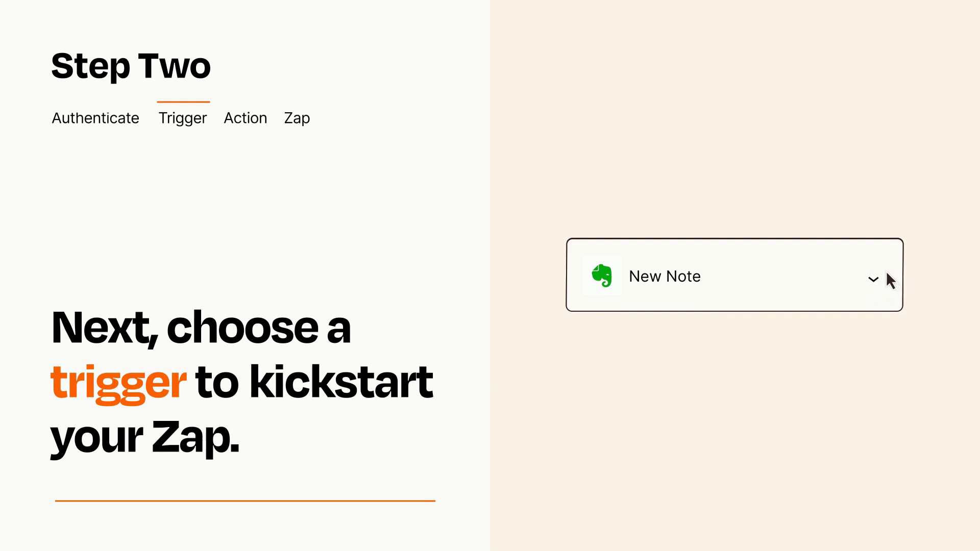
Confirm Evernote's New Note as the trigger and continue to the action step
click(247, 118)
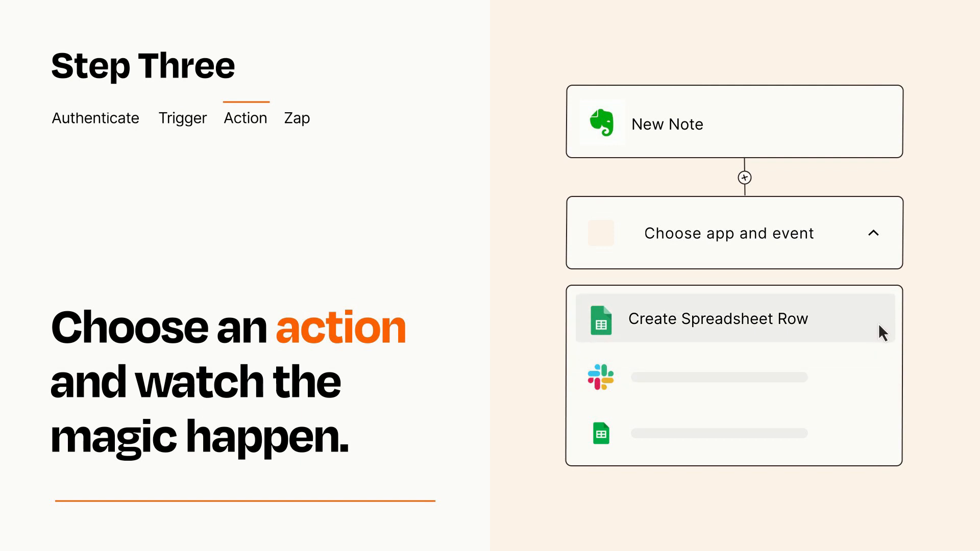
Add a Create Spreadsheet Row action with Item and Details from the note, then publish the Zap
click(718, 319)
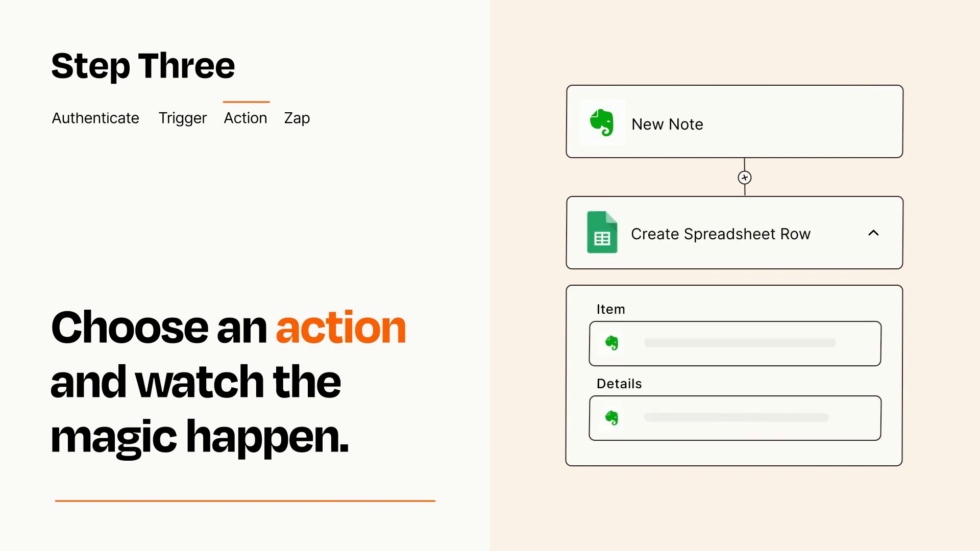
click(874, 233)
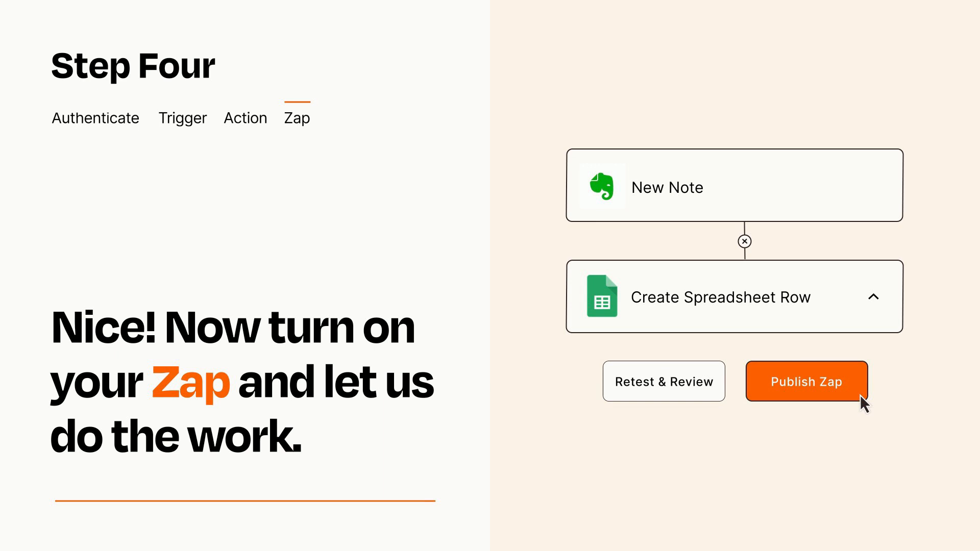
mouse_move(864, 409)
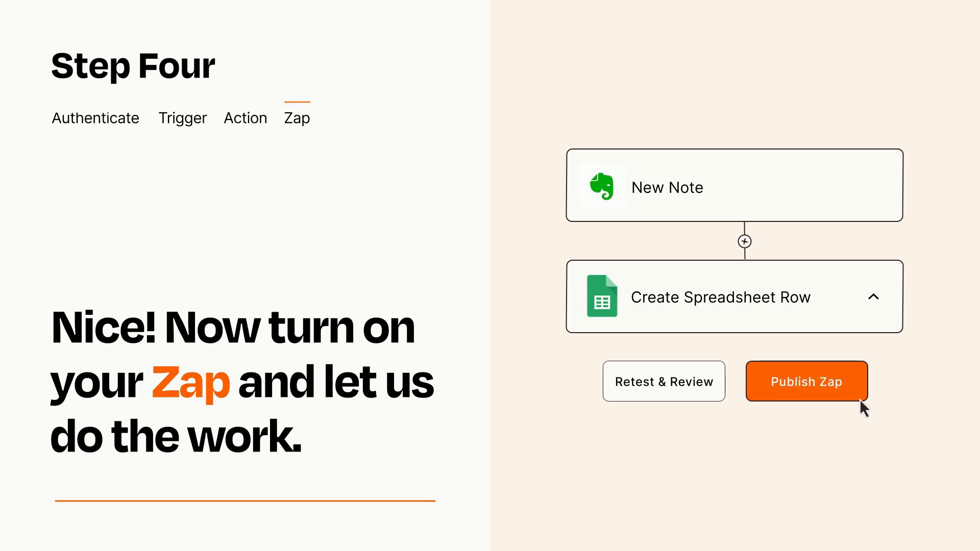
click(807, 381)
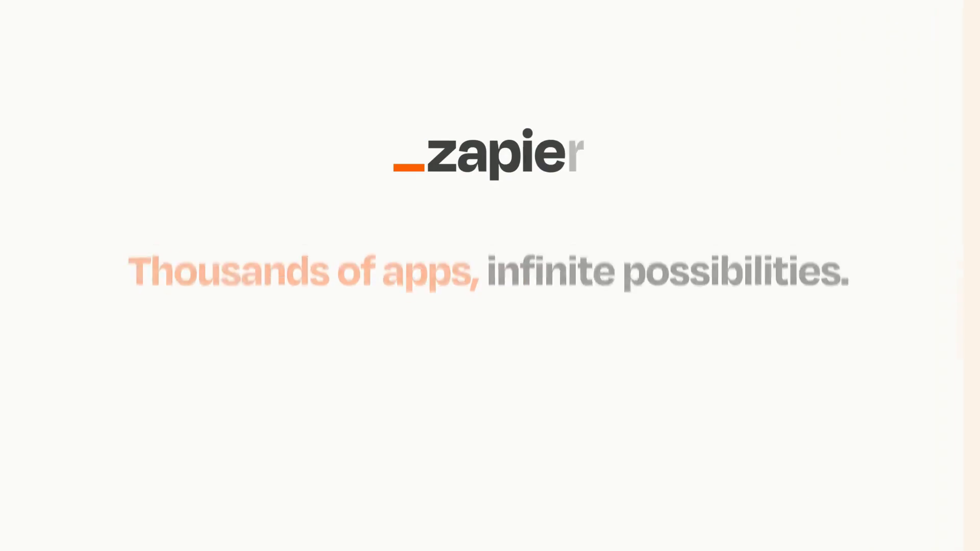